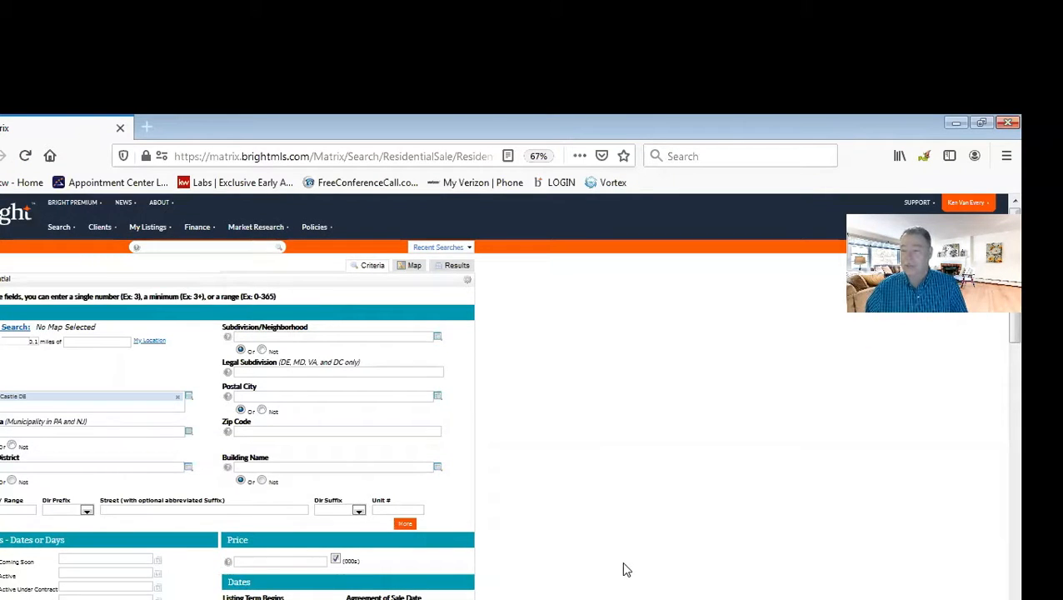
scroll("down", 3)
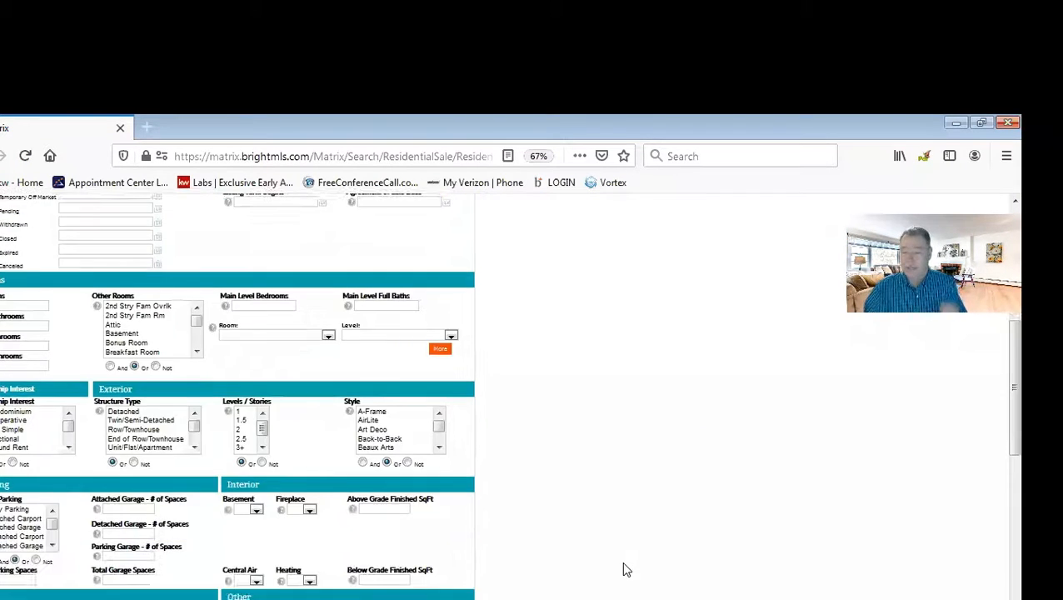
scroll("up", 3)
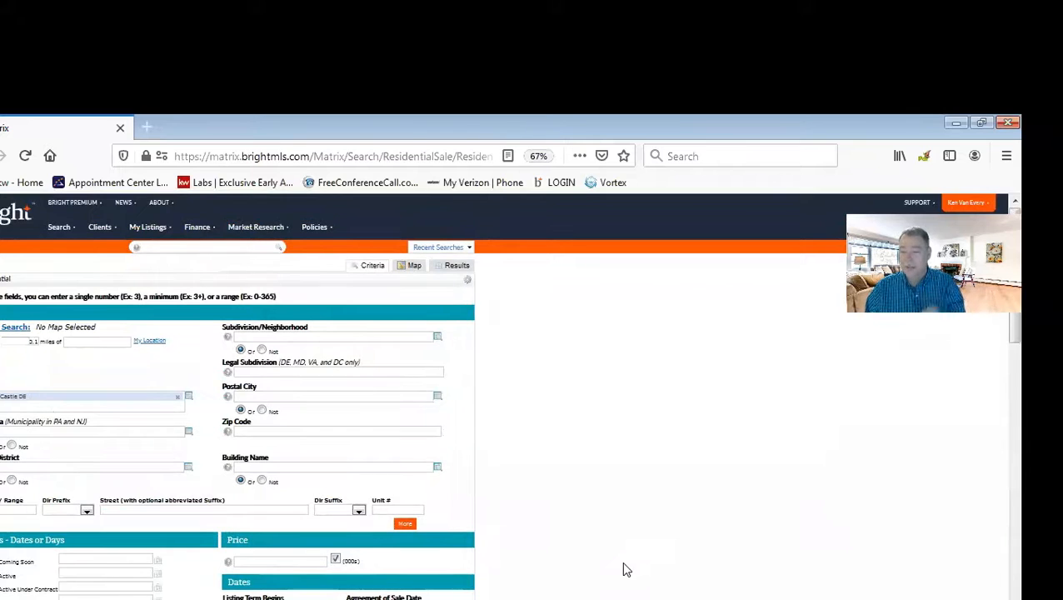